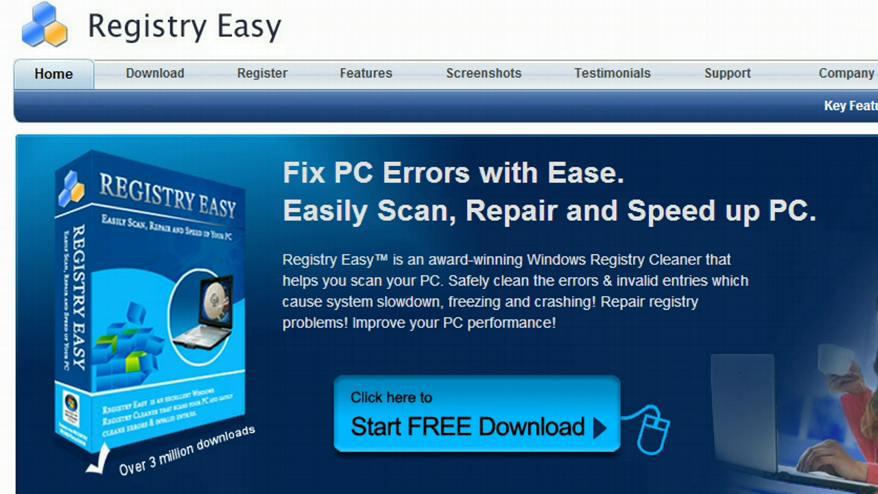
pyautogui.moveTo(326, 322)
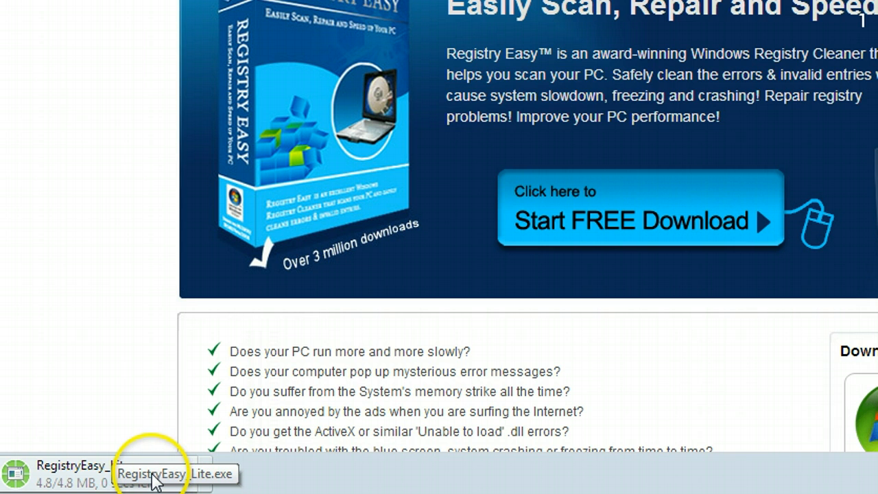
pyautogui.moveTo(154, 480)
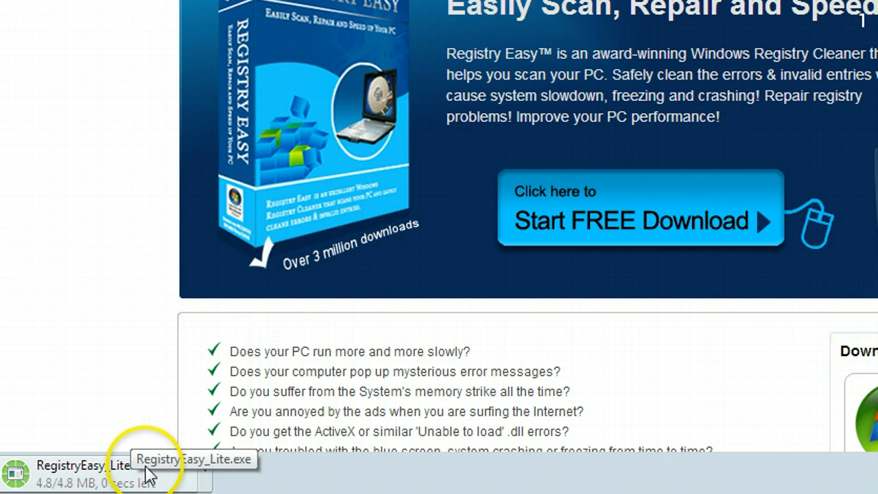
# Open the downloaded RegistryEasy_Lite.exe installer from the browser's download bar.
pyautogui.click(83, 470)
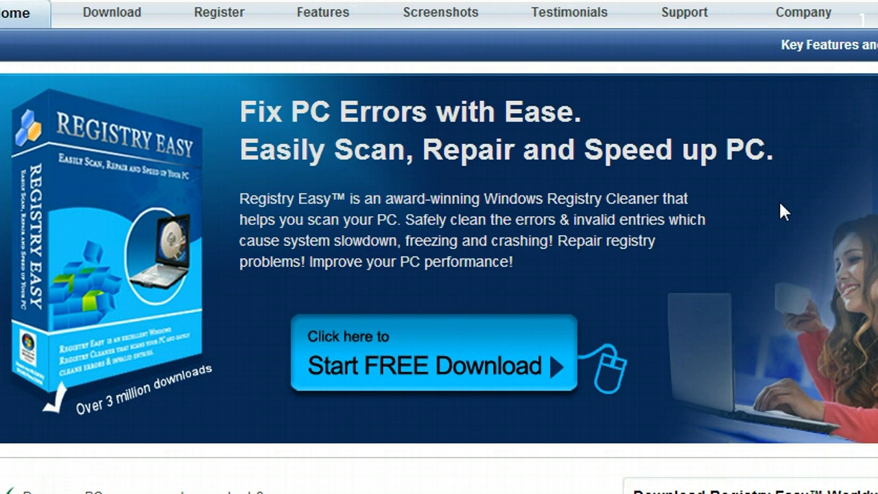
pyautogui.click(433, 364)
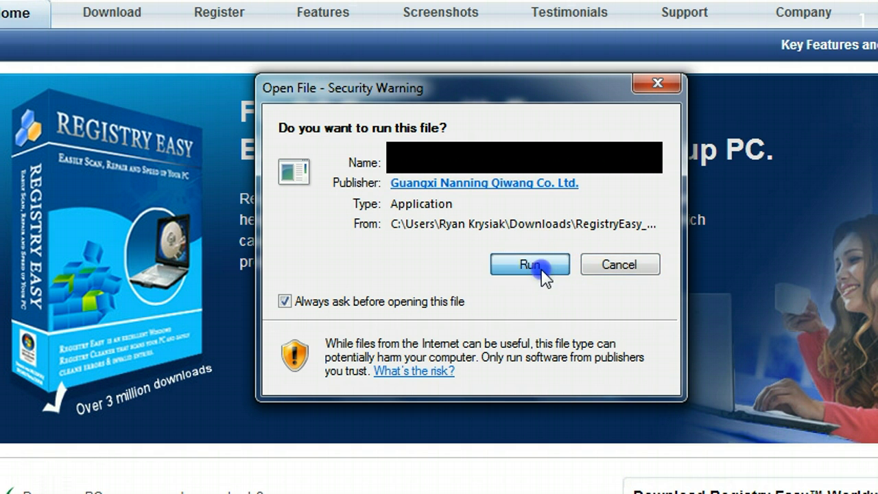
# Install Registry Easy v5.6 with license accepted, default folder, desktop and Quick Launch icons.
pyautogui.click(530, 265)
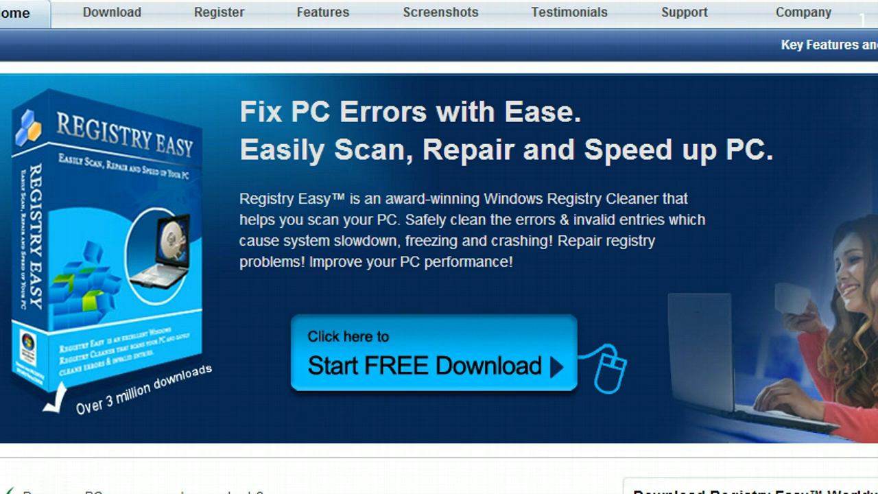
pyautogui.click(433, 364)
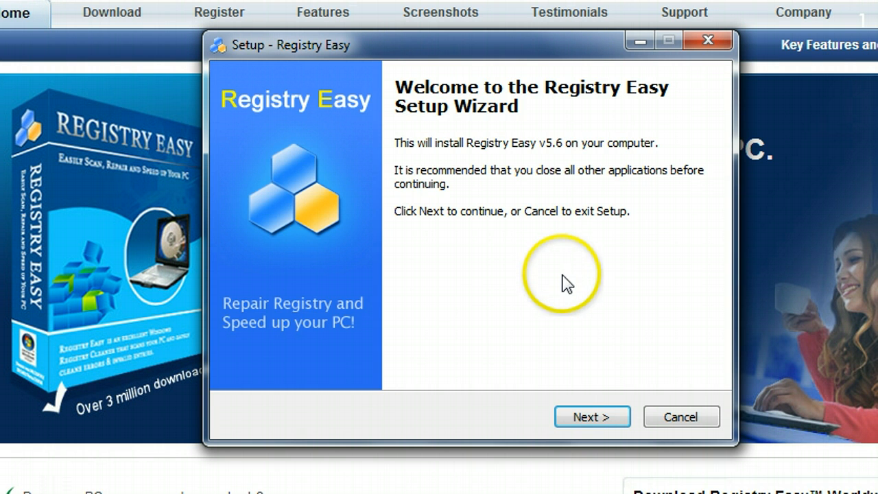
pyautogui.click(591, 417)
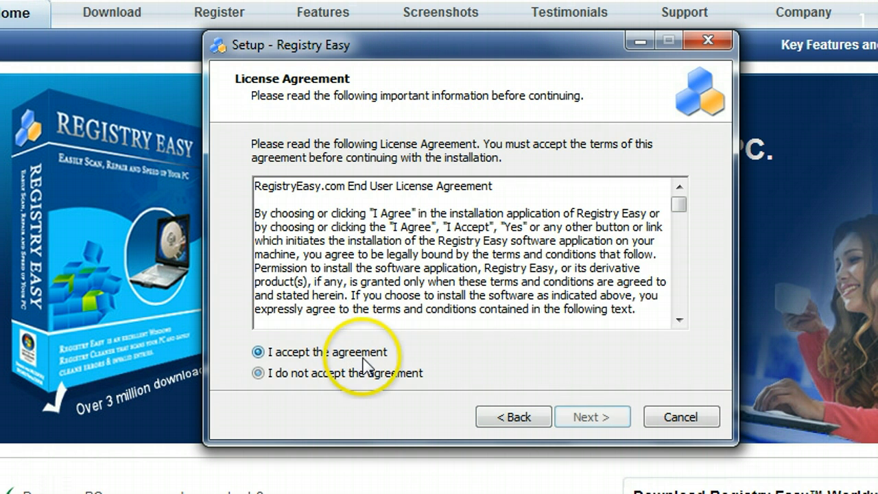
pyautogui.click(592, 416)
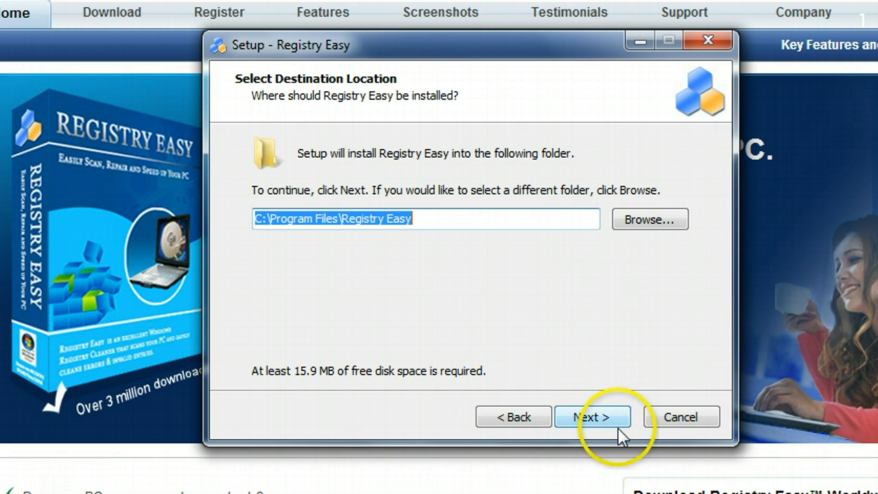
pyautogui.click(592, 417)
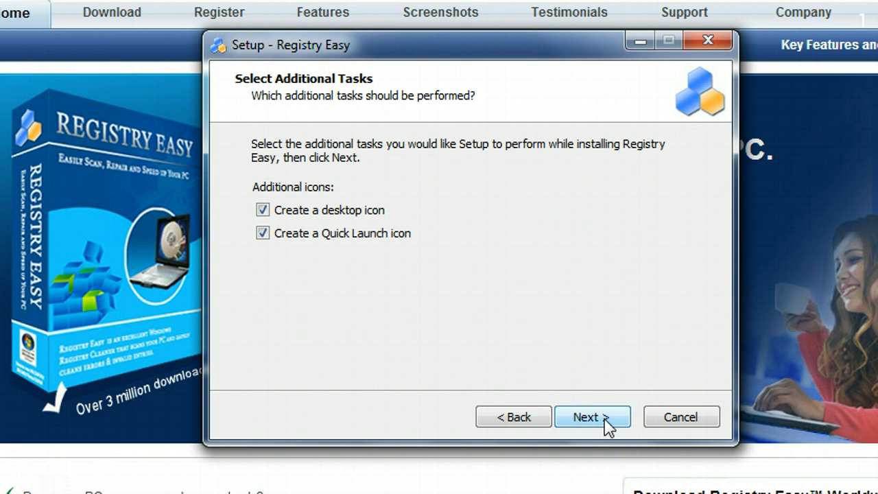
pyautogui.click(593, 417)
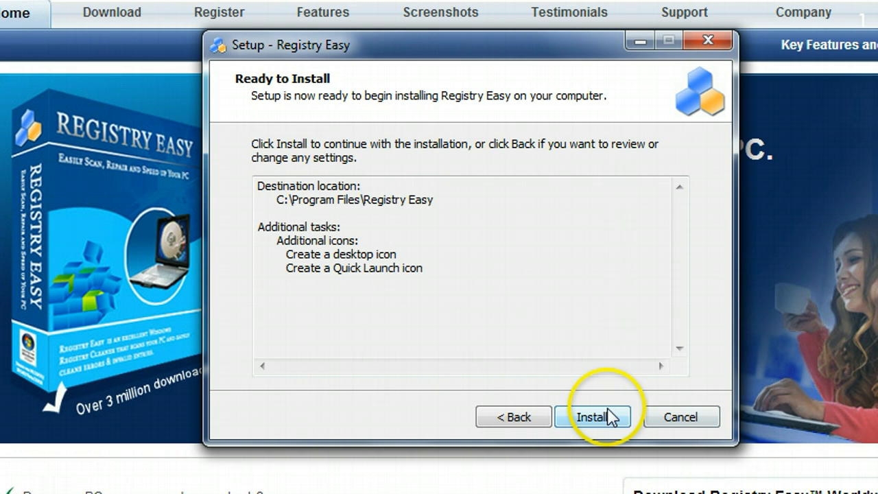
pyautogui.click(593, 416)
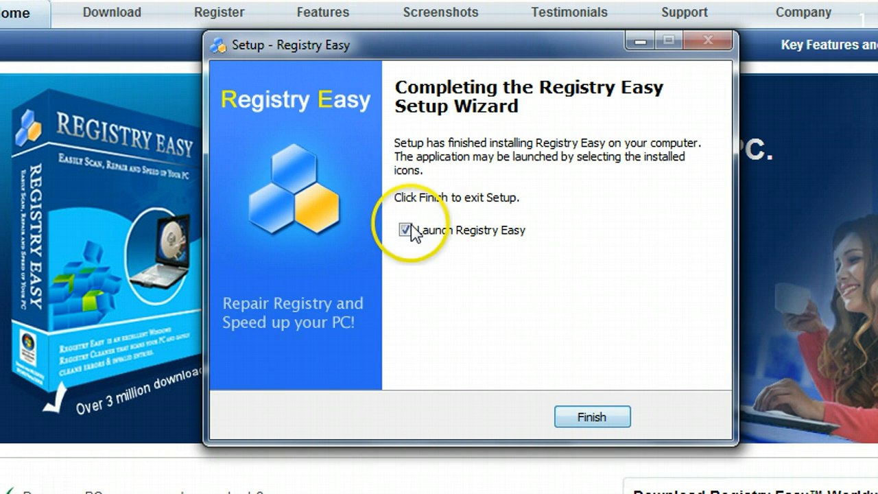
pyautogui.click(592, 416)
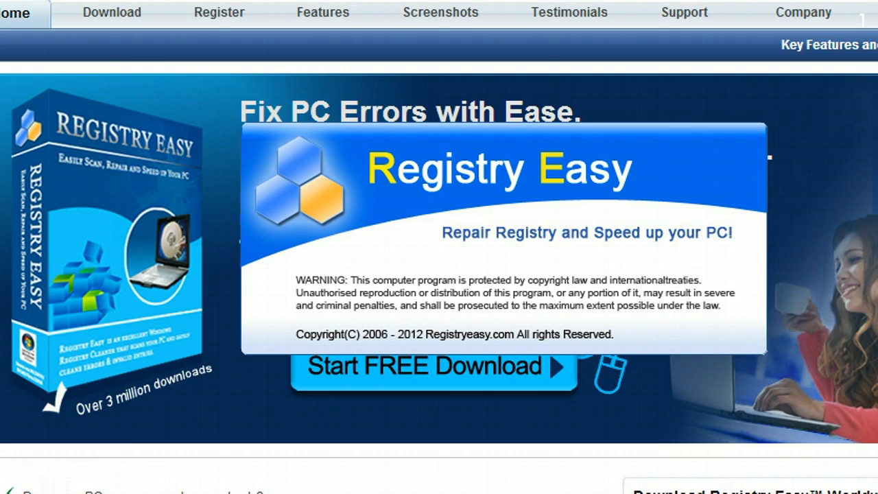
pyautogui.click(433, 365)
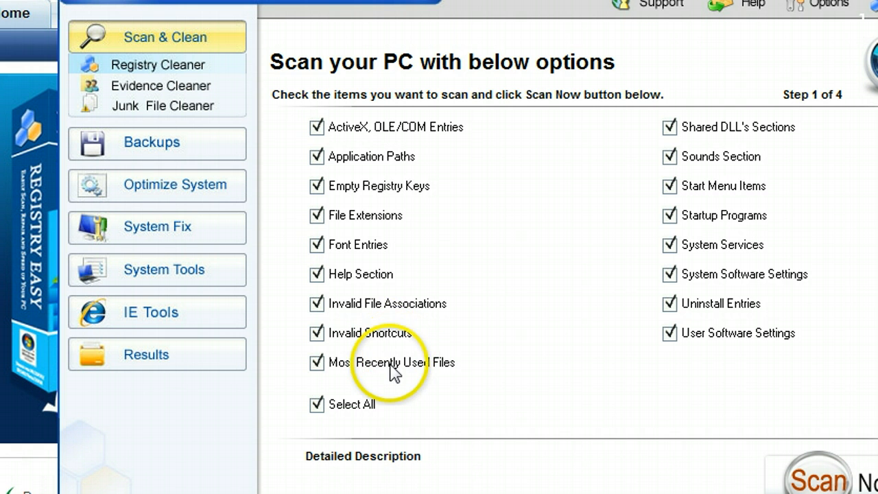
pyautogui.moveTo(371, 178)
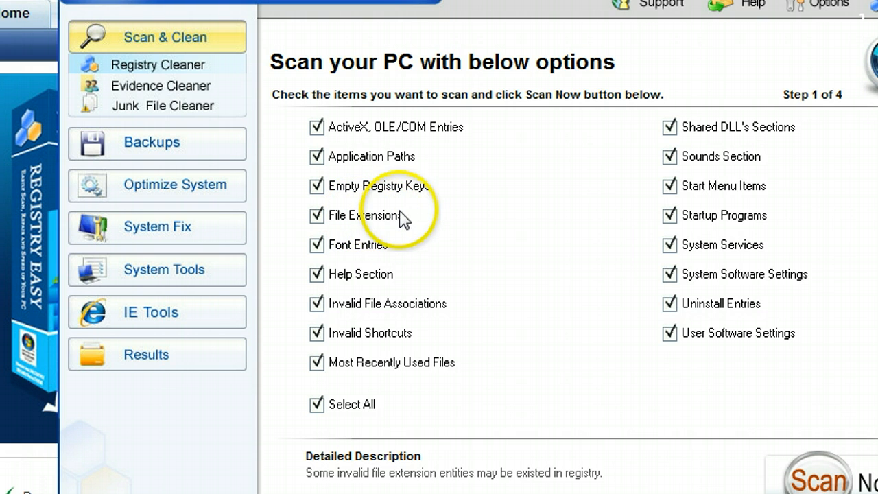
pyautogui.moveTo(800, 274)
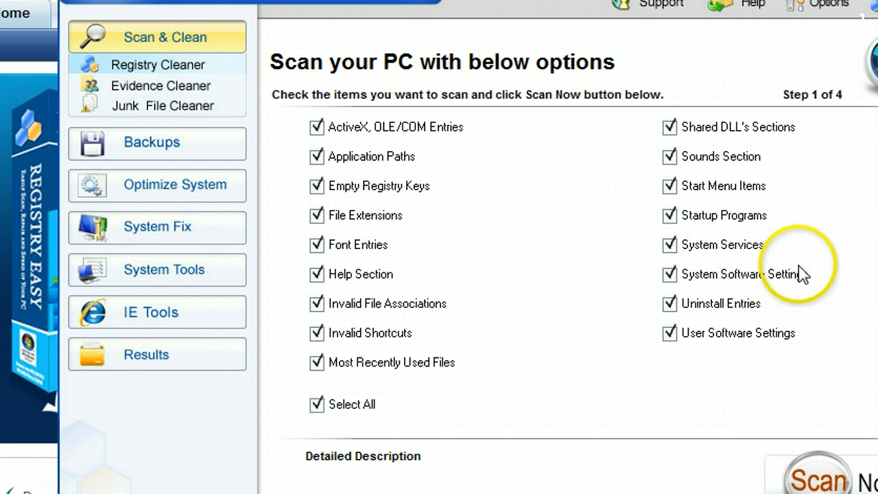
pyautogui.moveTo(838, 279)
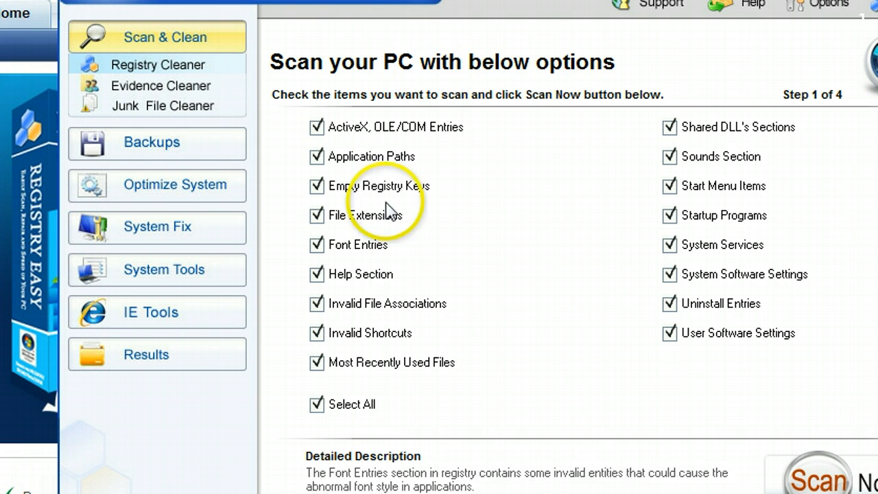
pyautogui.moveTo(703, 245)
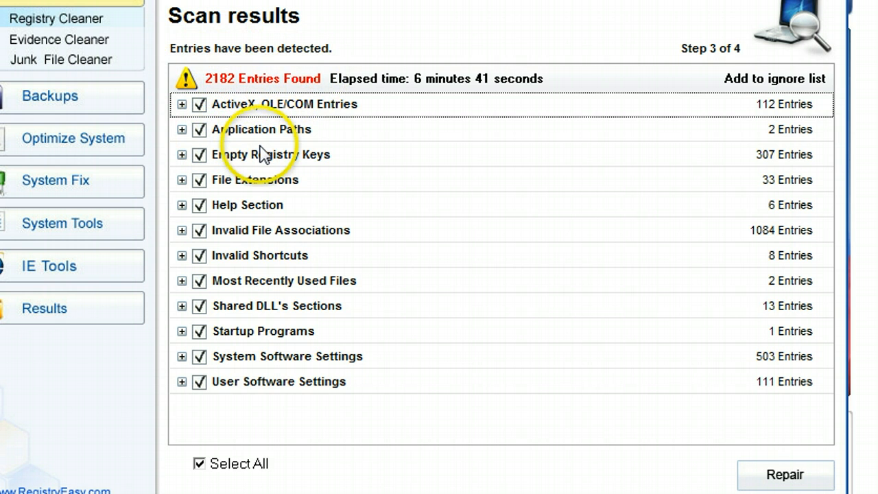
pyautogui.moveTo(265, 149)
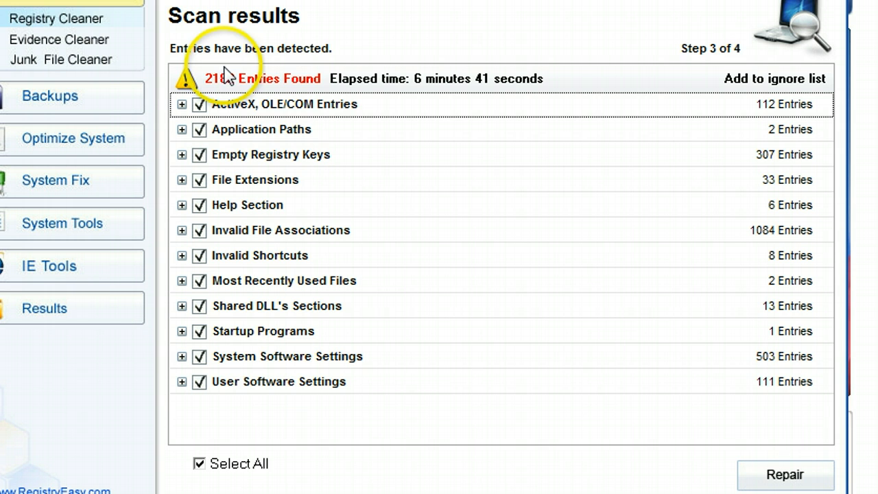
pyautogui.moveTo(264, 186)
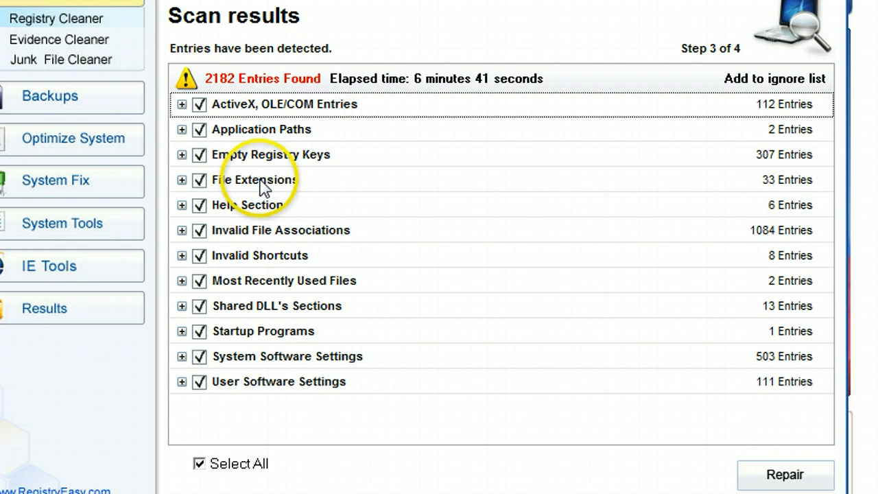
pyautogui.moveTo(344, 148)
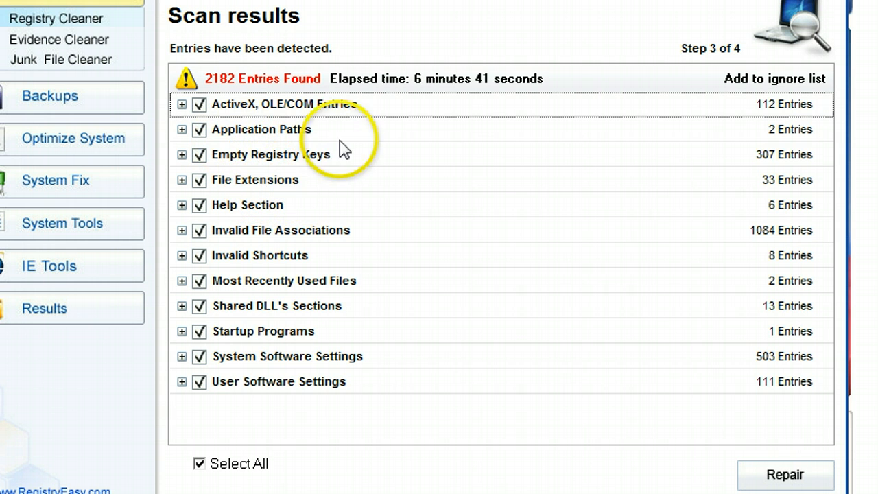
pyautogui.moveTo(854, 435)
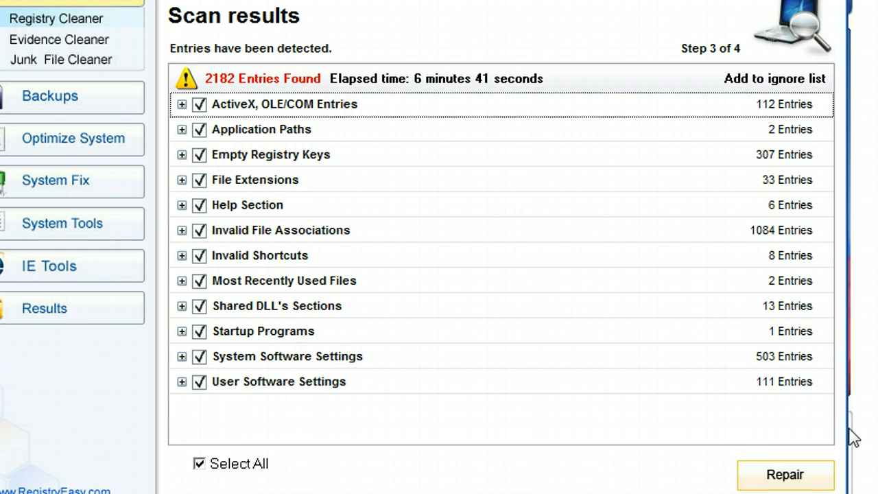
# Attempt repairing the 2182 entries, then choose Purchase Now in the registration dialog.
pyautogui.click(785, 475)
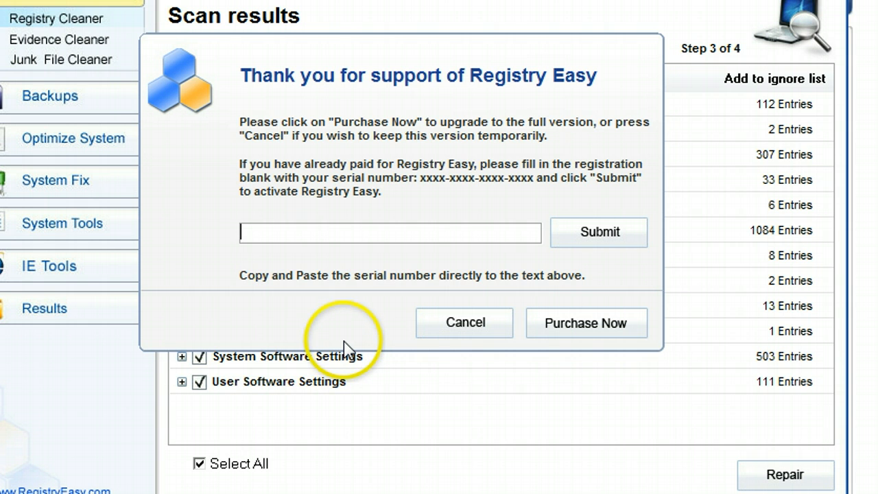
pyautogui.moveTo(220, 295)
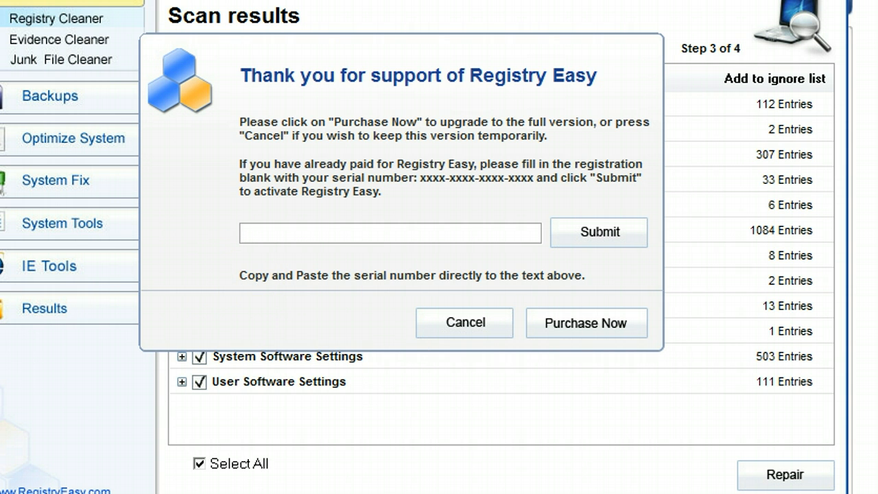
pyautogui.click(586, 322)
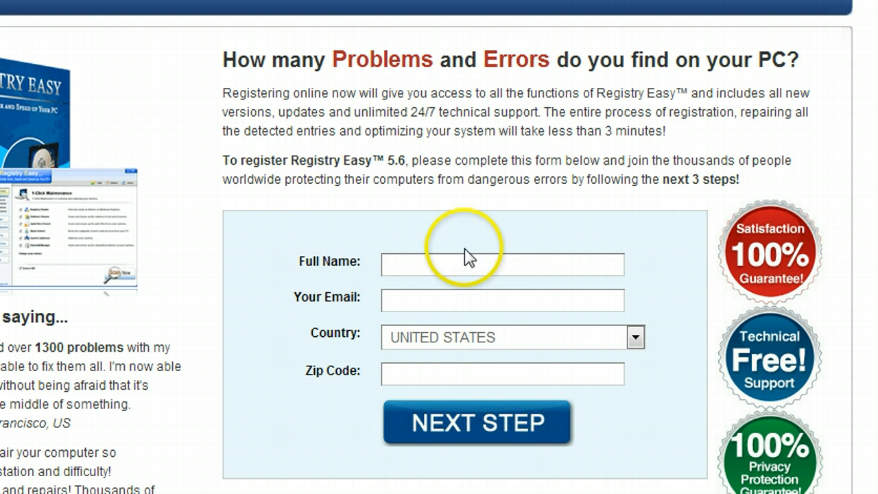
pyautogui.moveTo(447, 357)
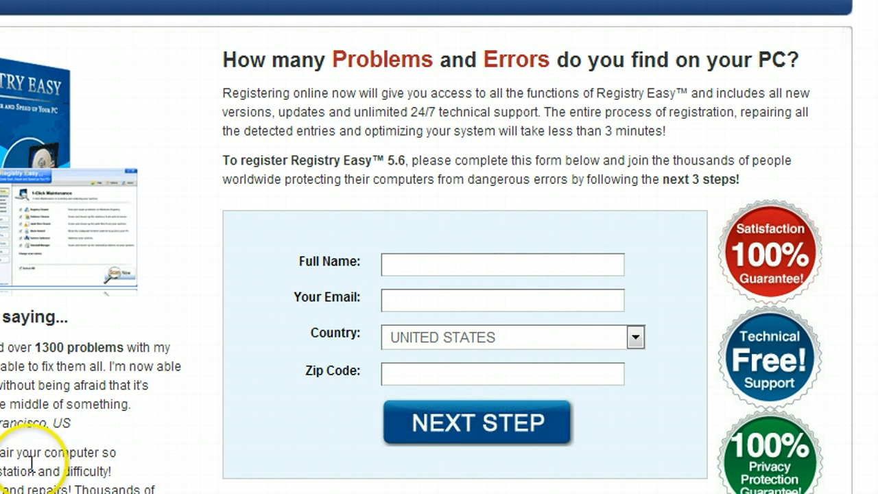
# Untick the FastMule backup offer for the one-computer 1-year $39.95 plan.
pyautogui.click(477, 422)
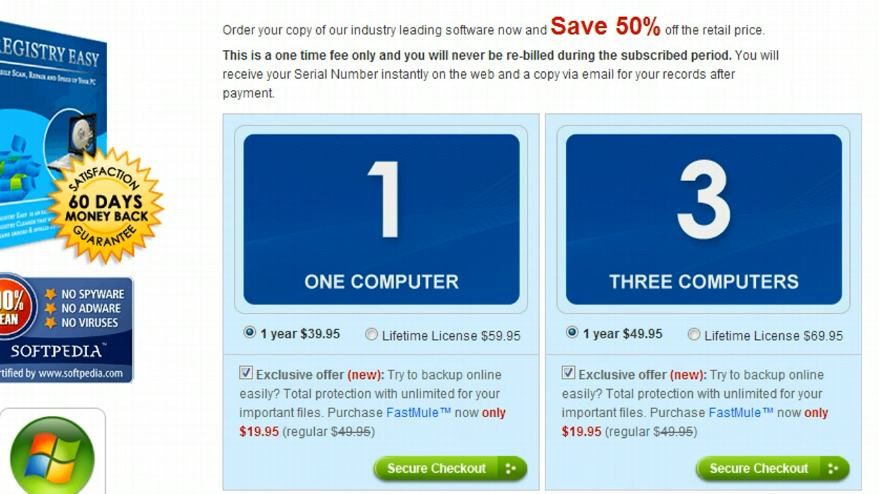
pyautogui.scroll(-3)
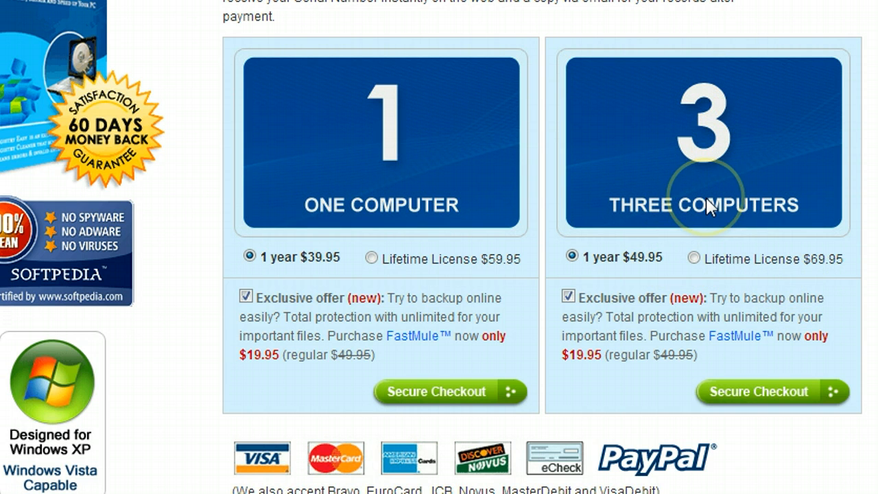
pyautogui.moveTo(817, 256)
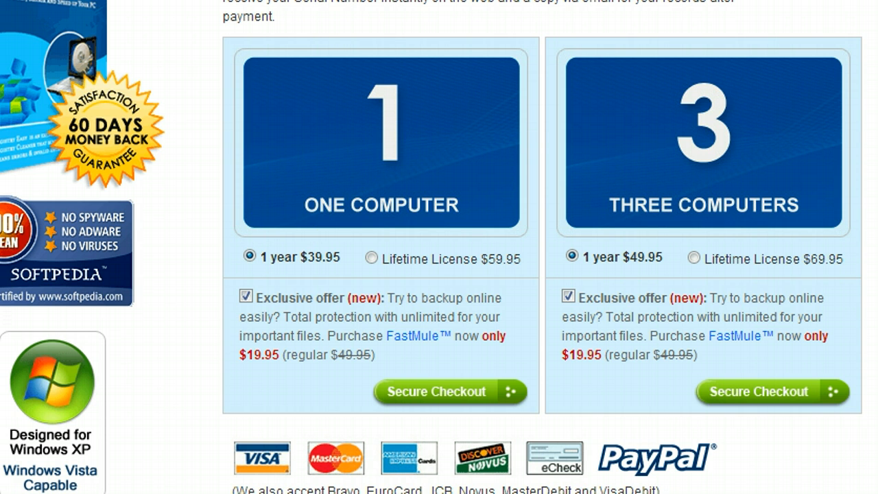
pyautogui.scroll(-3)
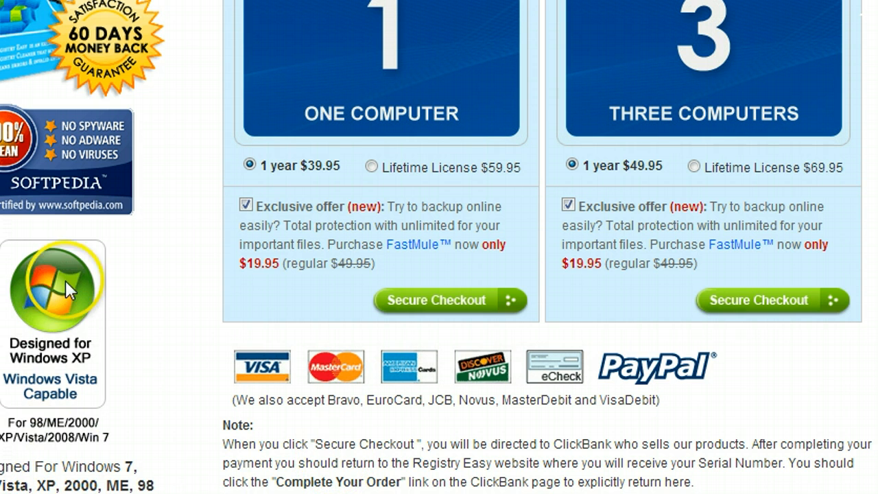
pyautogui.moveTo(74, 364)
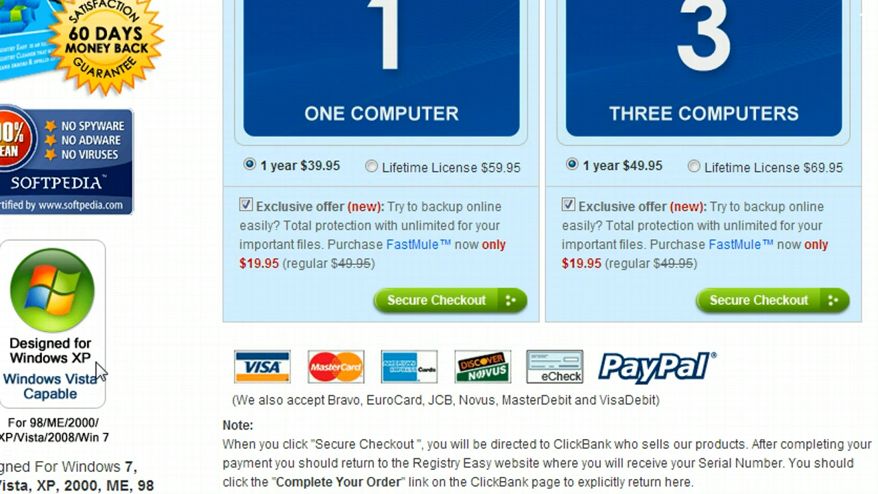
pyautogui.moveTo(79, 453)
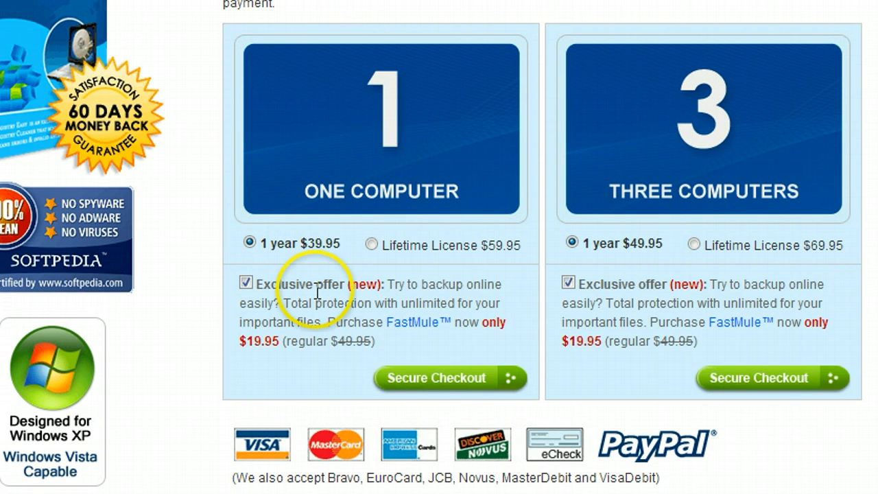
pyautogui.click(246, 283)
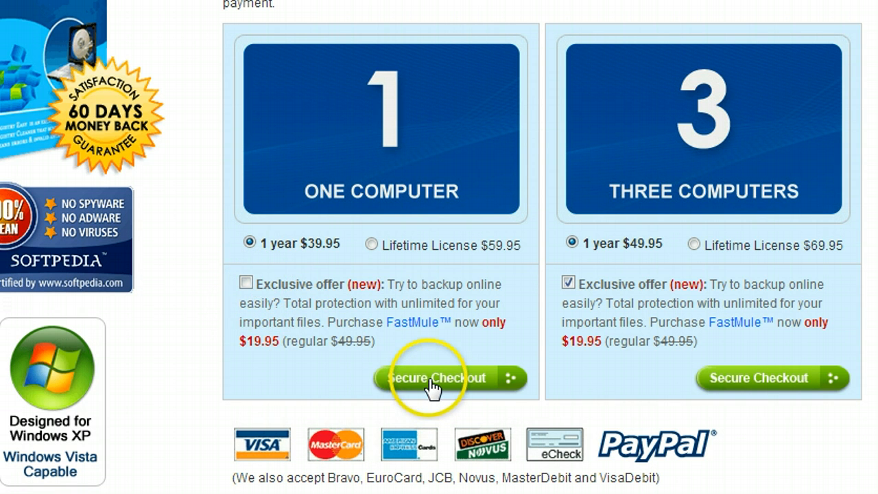
# Check out the one-computer 1-year plan and choose PayPal on ClickBank's order page.
pyautogui.click(437, 378)
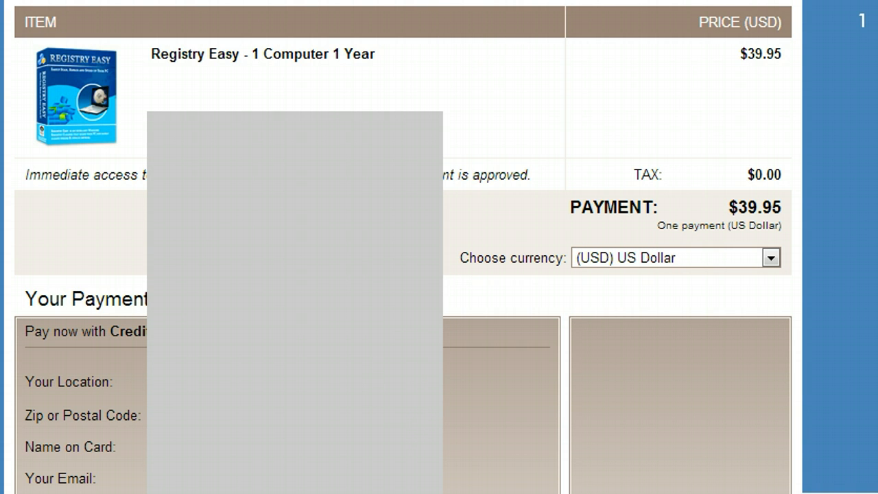
pyautogui.scroll(-3)
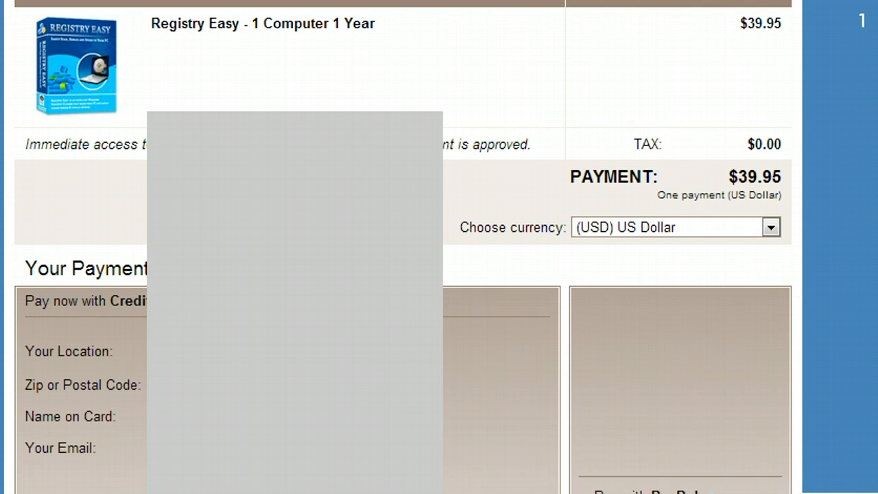
pyautogui.scroll(-3)
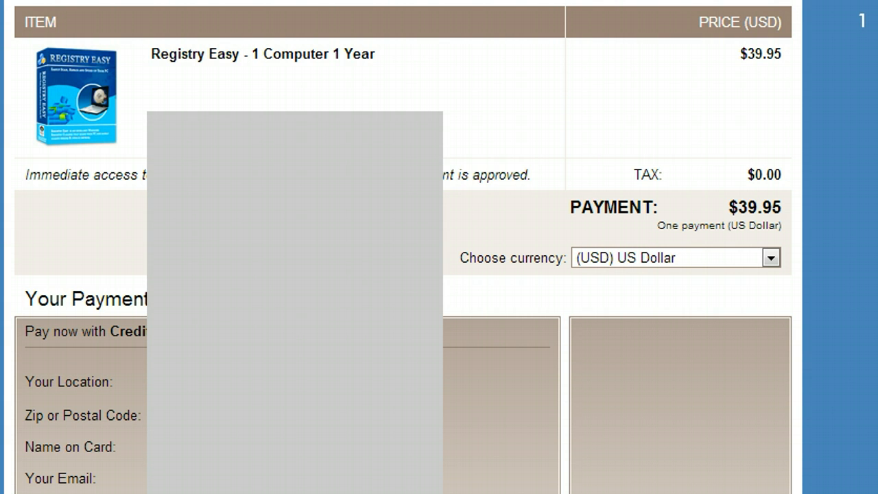
pyautogui.scroll(-3)
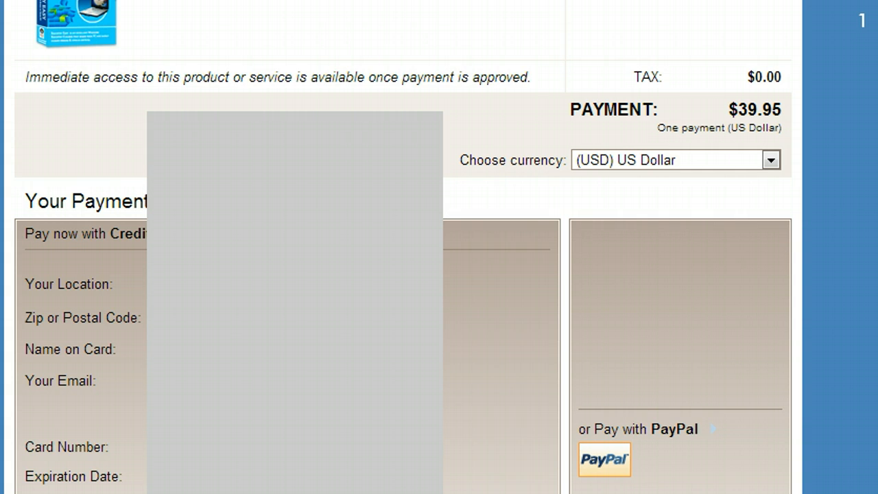
pyautogui.scroll(-3)
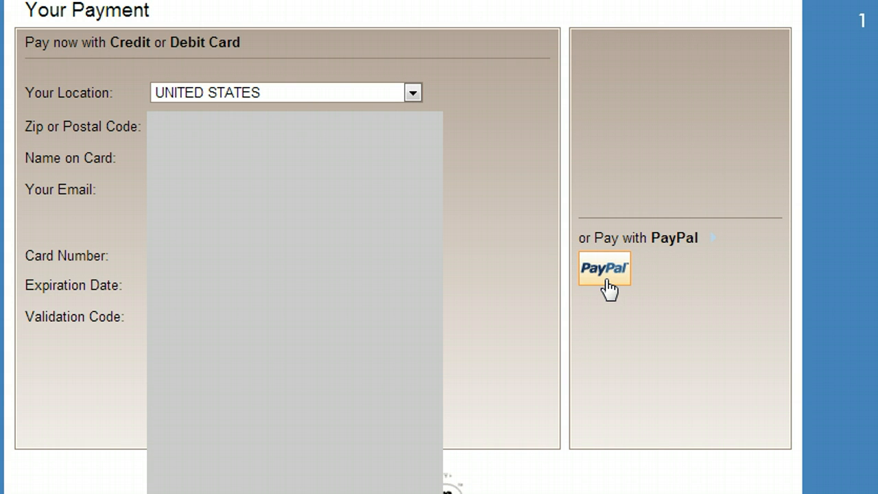
pyautogui.click(604, 270)
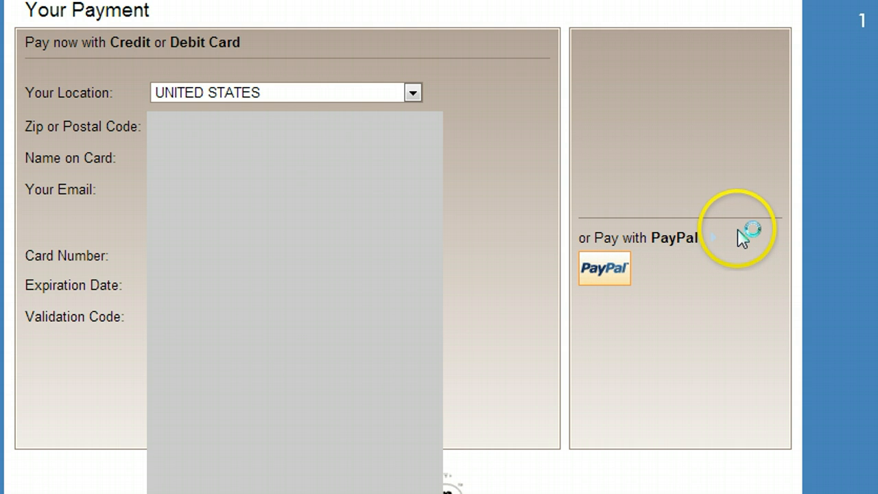
pyautogui.moveTo(741, 233)
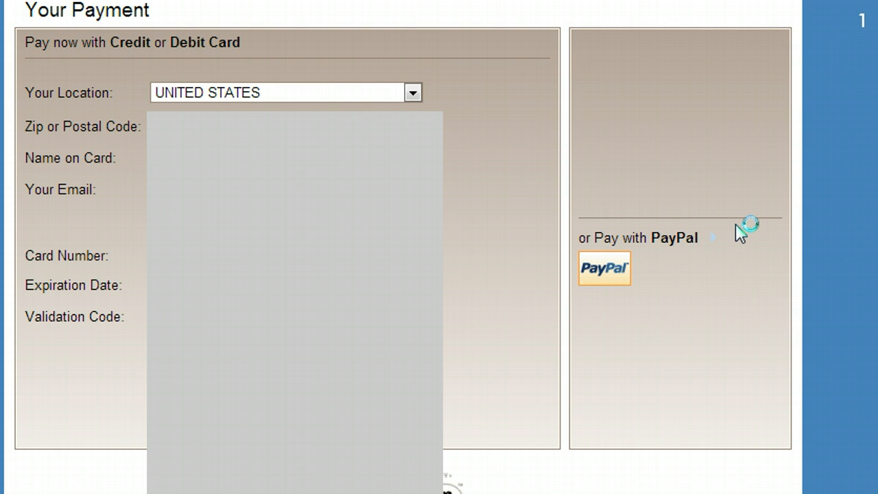
# Log in to PayPal and pay the $39.95 from the PayPal balance.
pyautogui.click(604, 268)
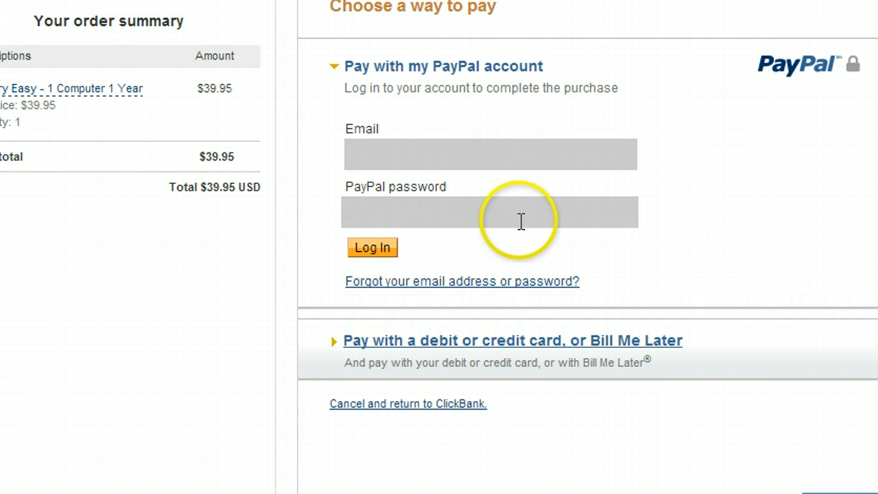
pyautogui.moveTo(494, 230)
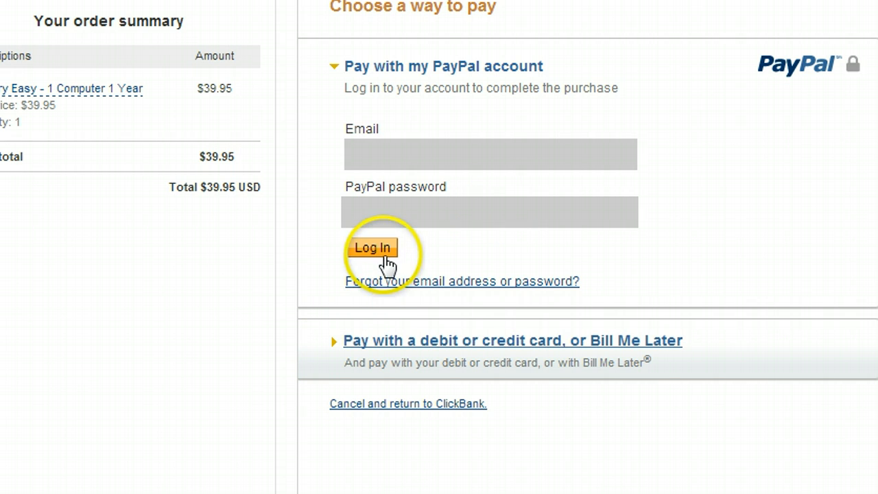
pyautogui.click(372, 247)
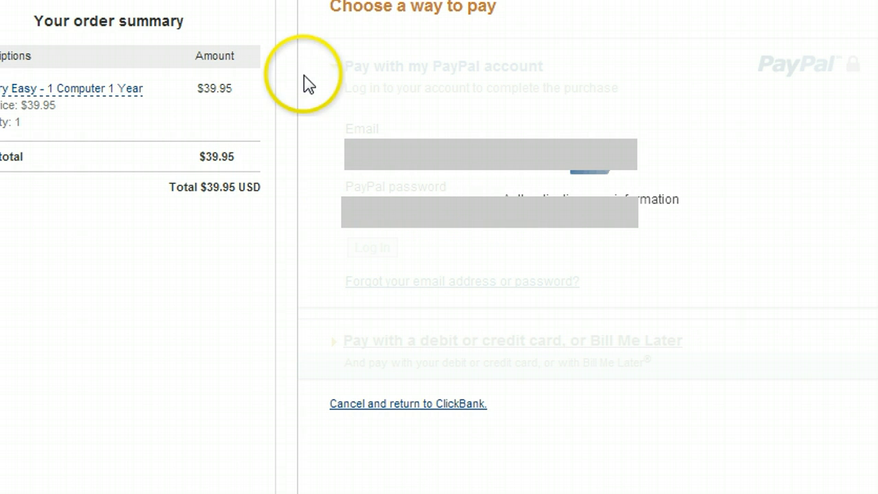
pyautogui.moveTo(257, 10)
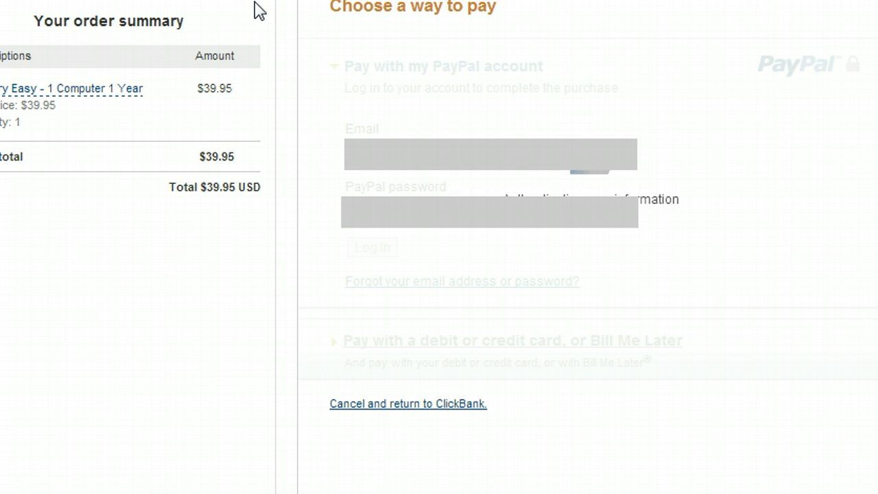
pyautogui.click(371, 248)
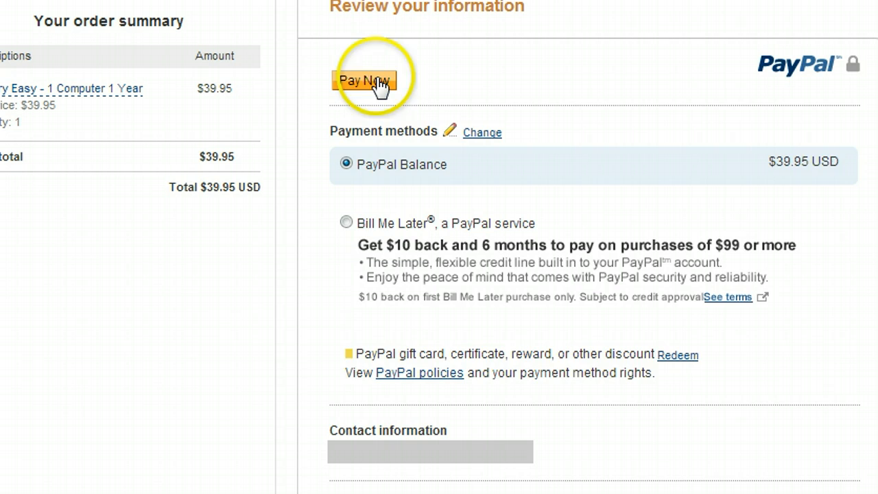
pyautogui.click(364, 81)
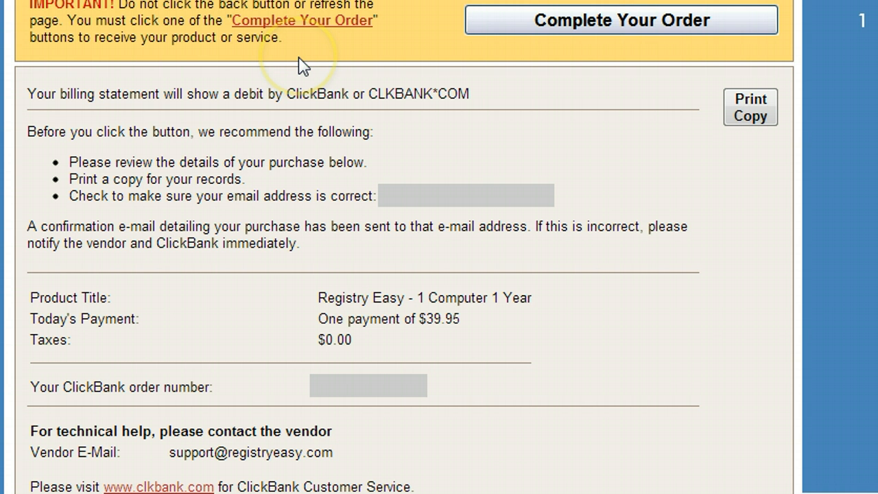
pyautogui.moveTo(505, 26)
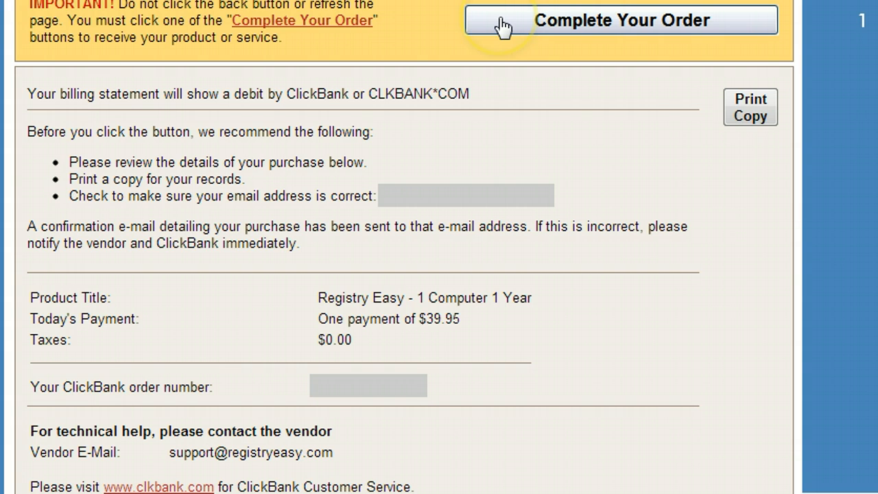
# Complete the ClickBank order from the confirmation page.
pyautogui.click(619, 19)
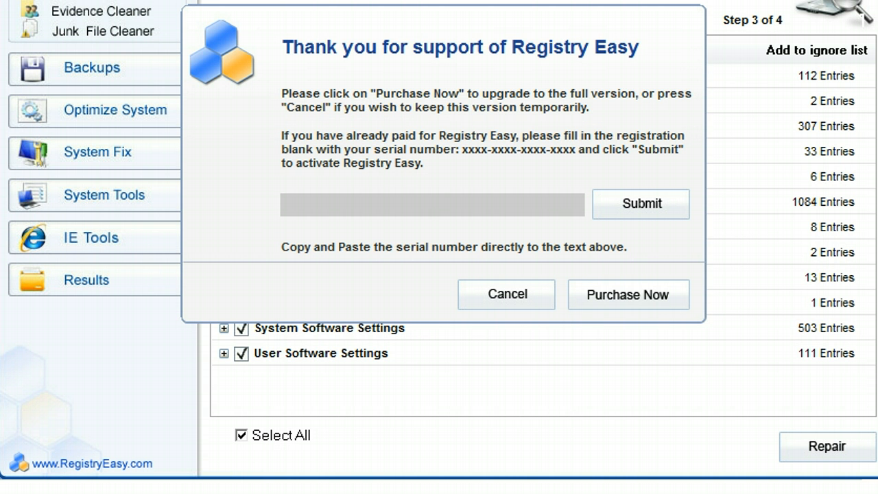
pyautogui.moveTo(641, 204)
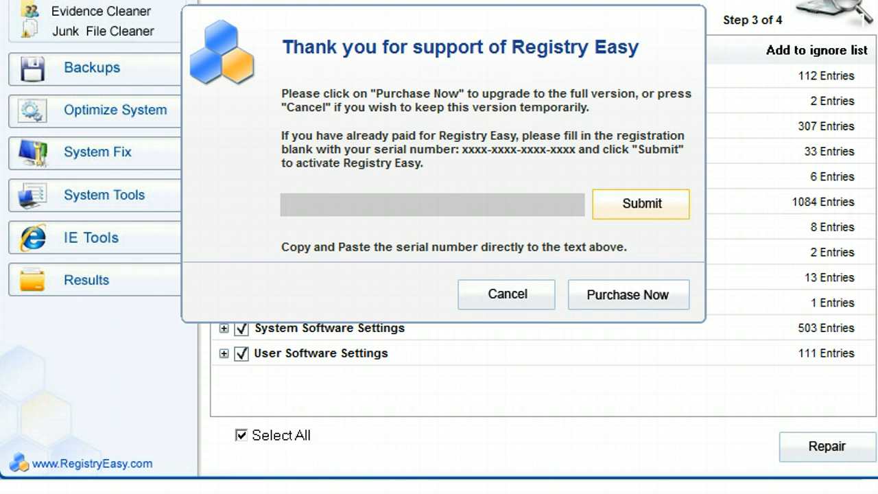
# Submit the serial number and dismiss the registration success message.
pyautogui.click(640, 204)
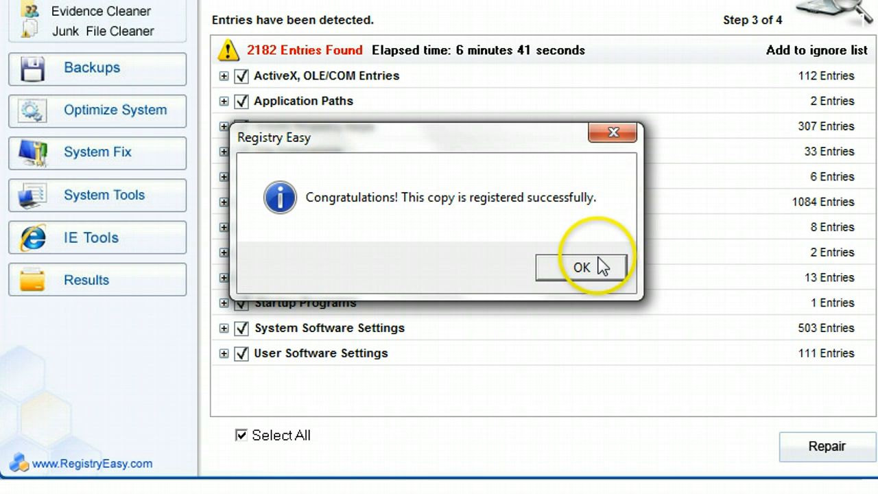
pyautogui.click(582, 268)
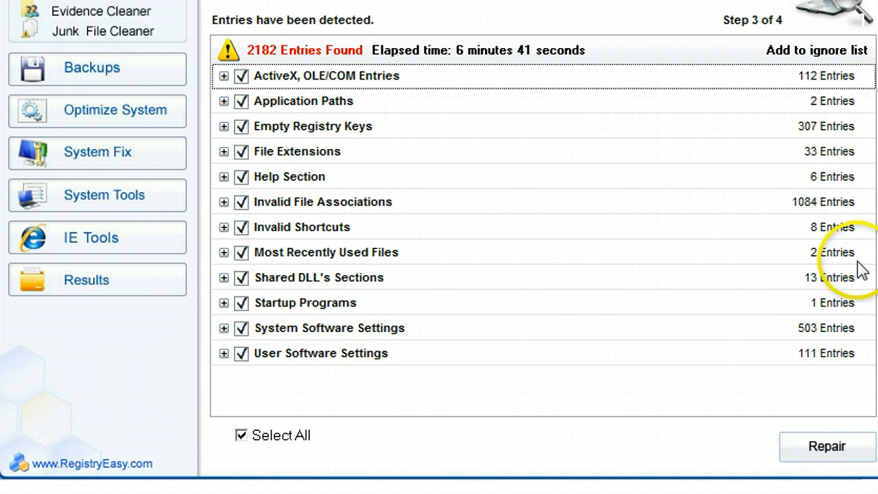
pyautogui.moveTo(827, 447)
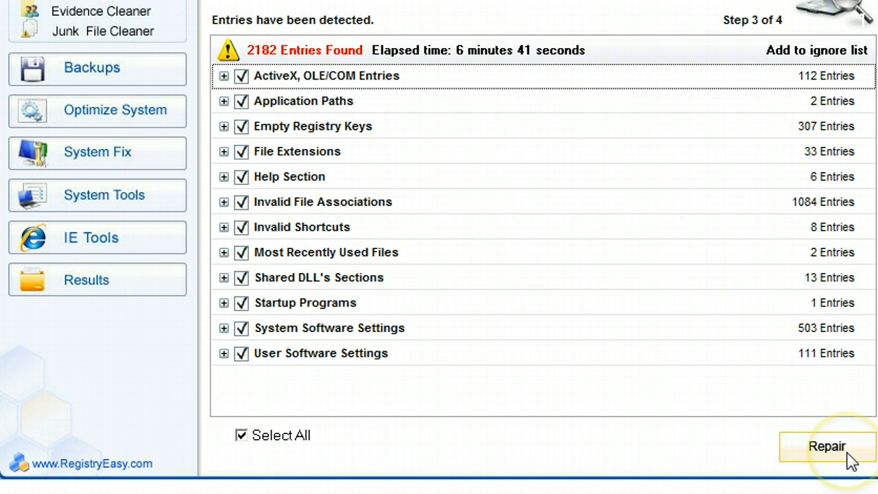
# Start the repair, run Backup Now for a full registry backup, and confirm completion.
pyautogui.click(827, 447)
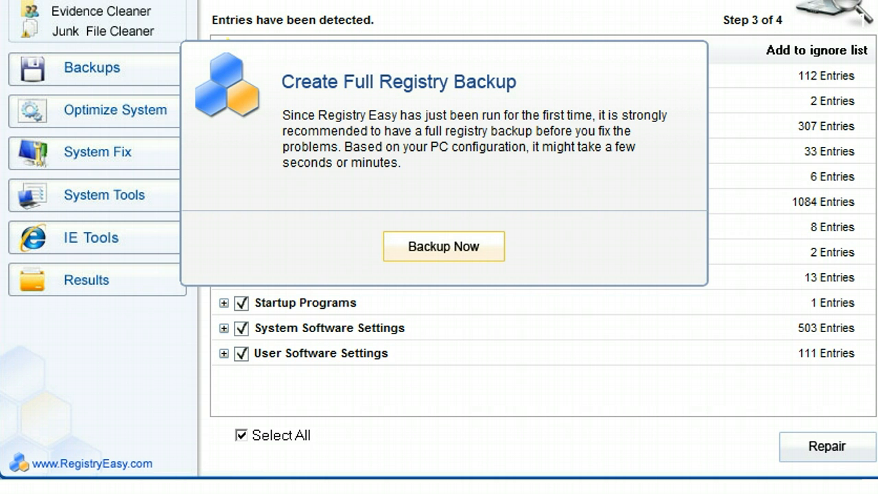
pyautogui.click(443, 245)
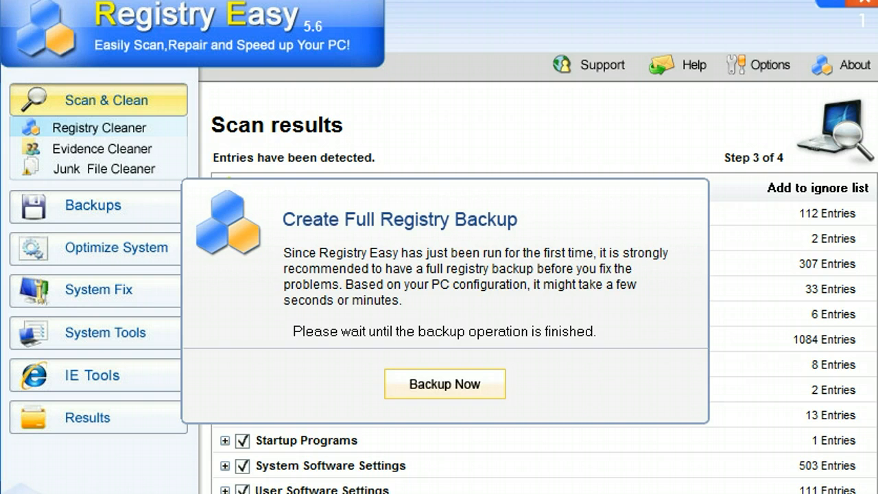
pyautogui.moveTo(615, 13)
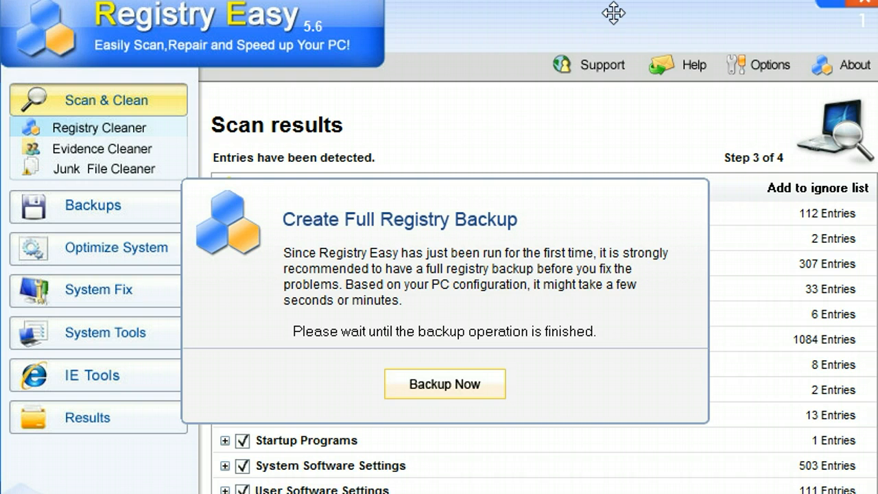
pyautogui.click(444, 383)
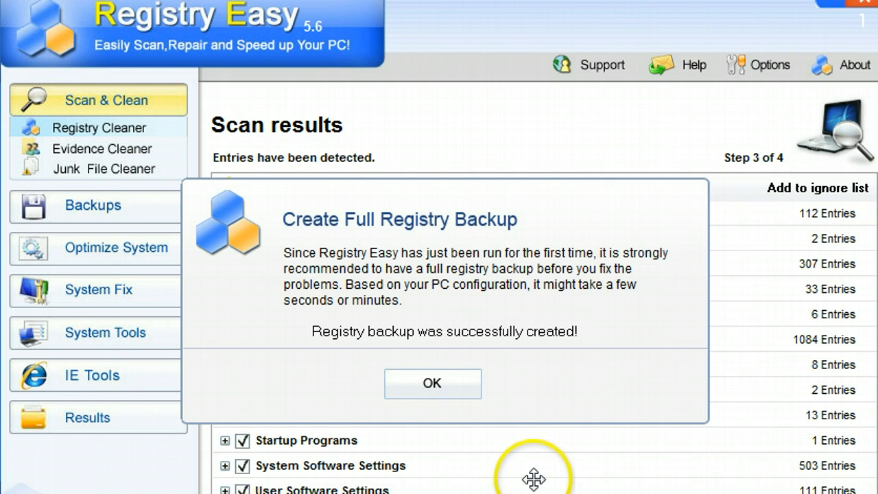